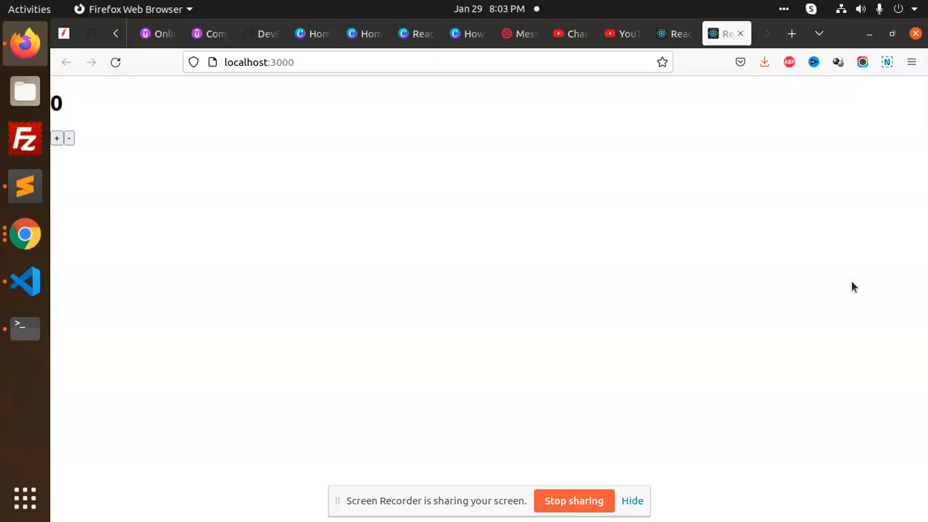
pyautogui.moveTo(766, 36)
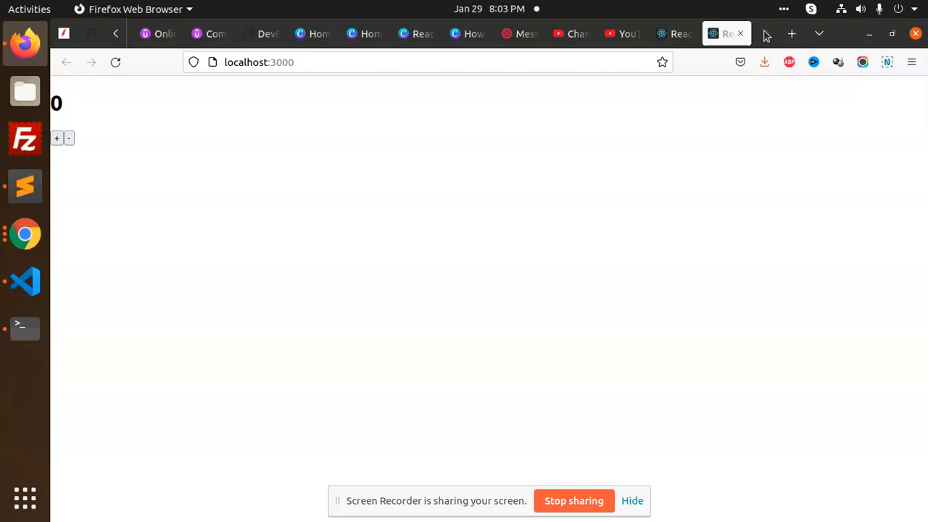
pyautogui.moveTo(92, 242)
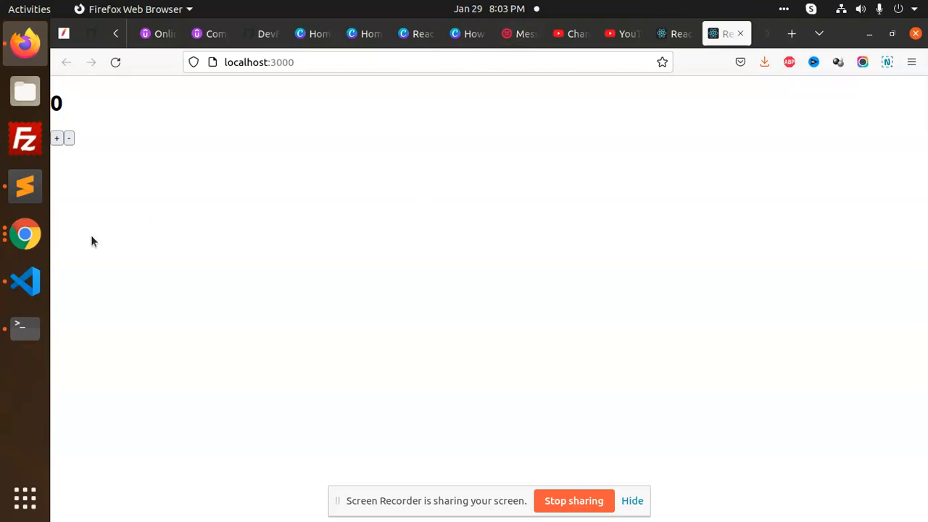
pyautogui.moveTo(26, 186)
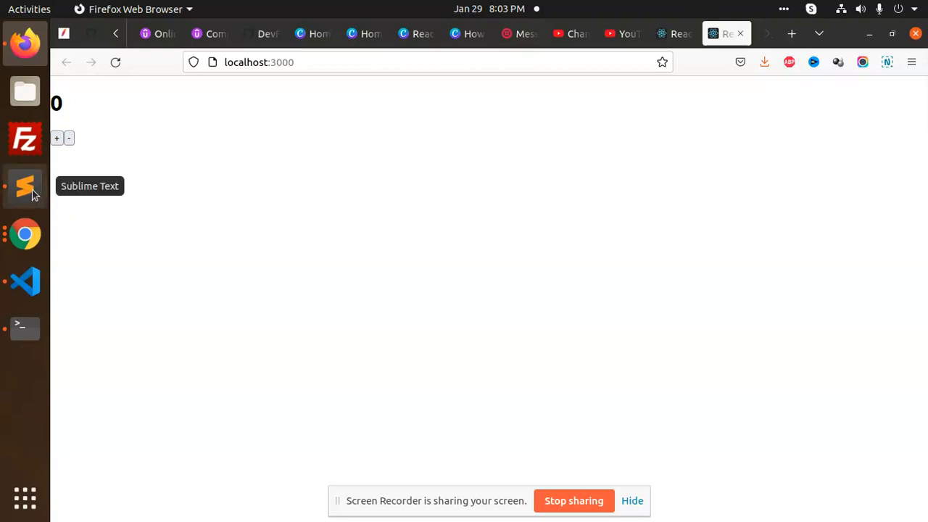
pyautogui.moveTo(25, 281)
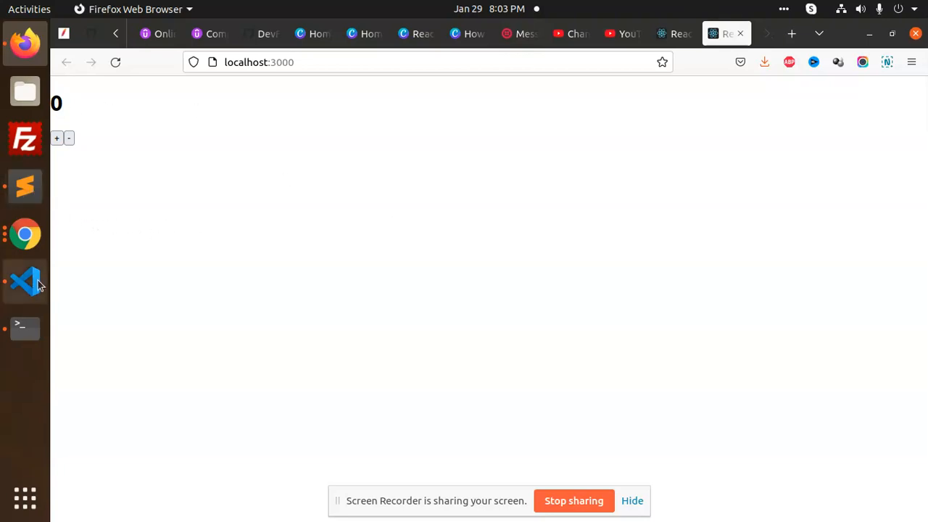
# In App.js, highlight constructor and count, then open a new line after url: null
pyautogui.click(24, 282)
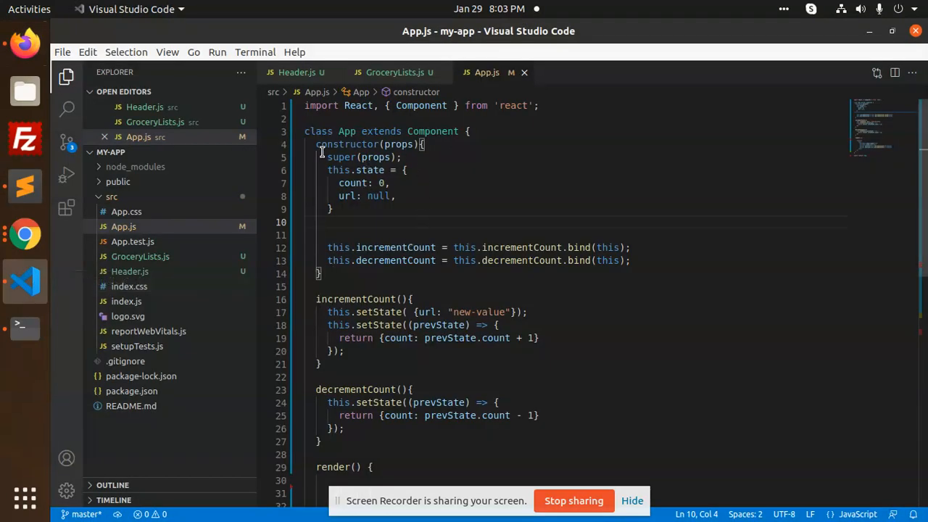
pyautogui.doubleClick(350, 143)
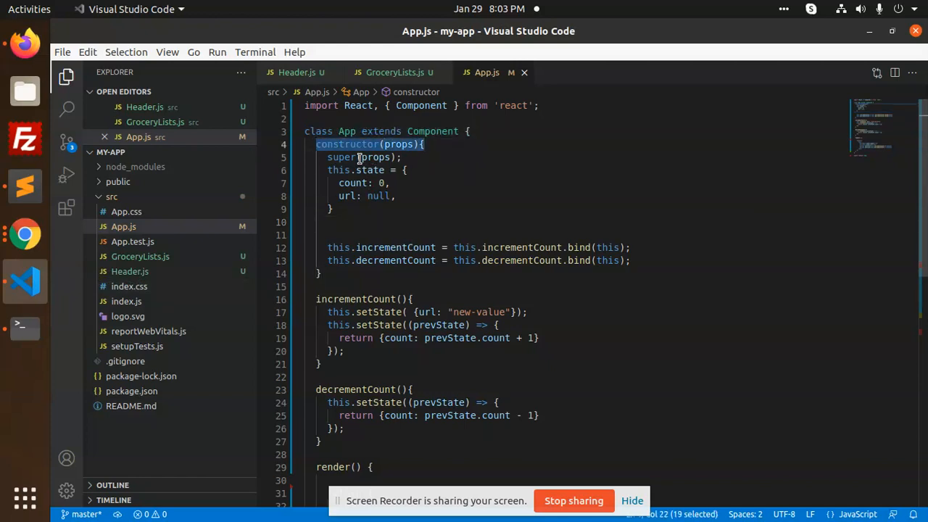
pyautogui.click(348, 188)
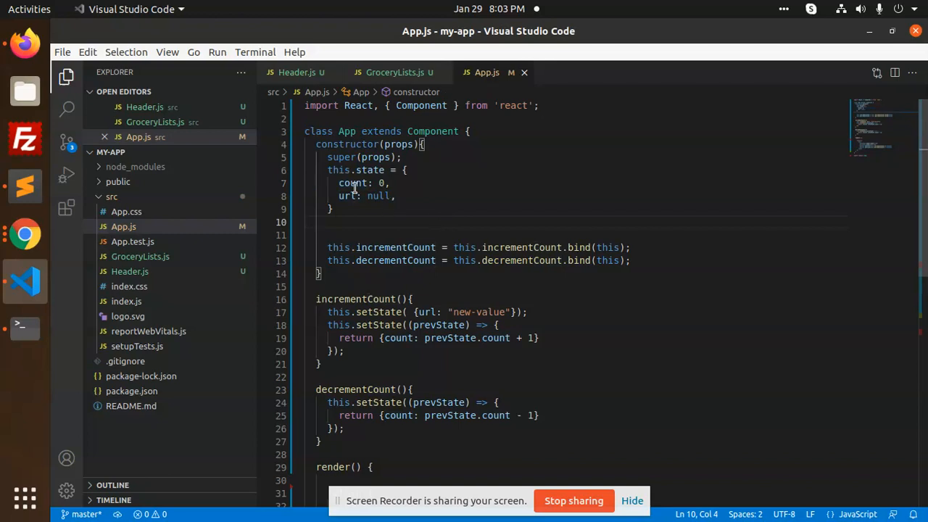
pyautogui.doubleClick(353, 183)
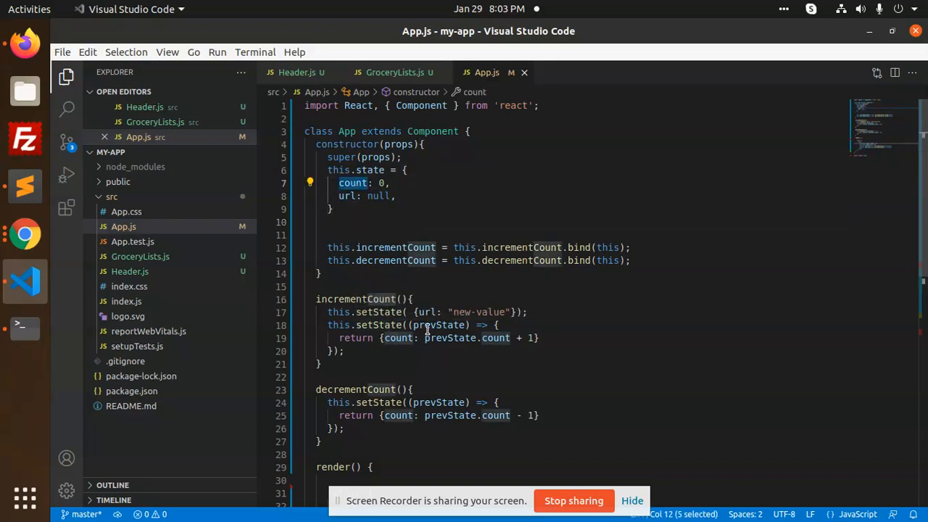
pyautogui.click(398, 337)
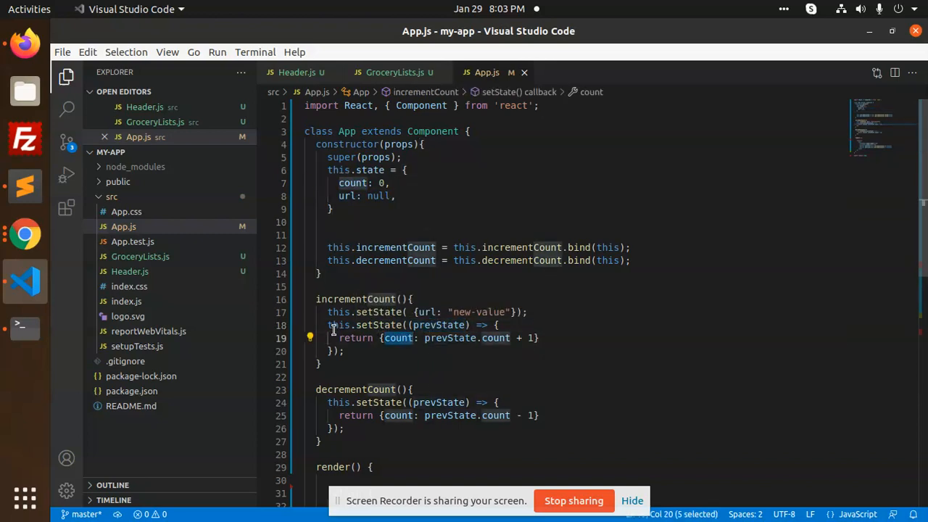
pyautogui.click(453, 324)
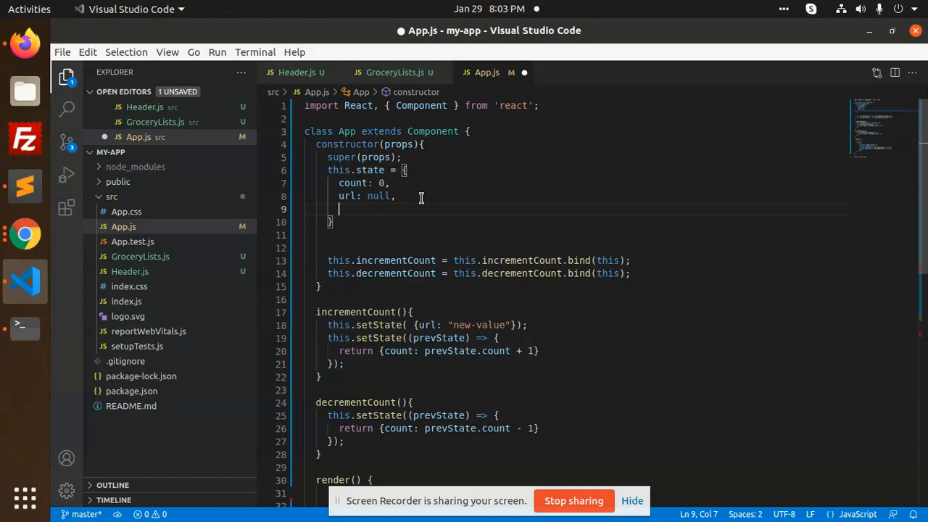
# Add a loading: false entry to this.state, first drafted as test: null
pyautogui.write('test')
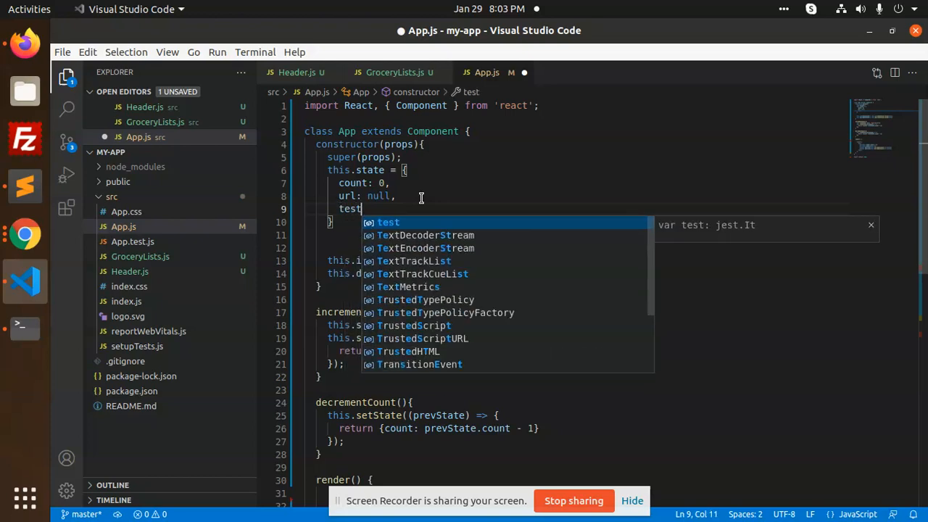
pyautogui.press('Escape')
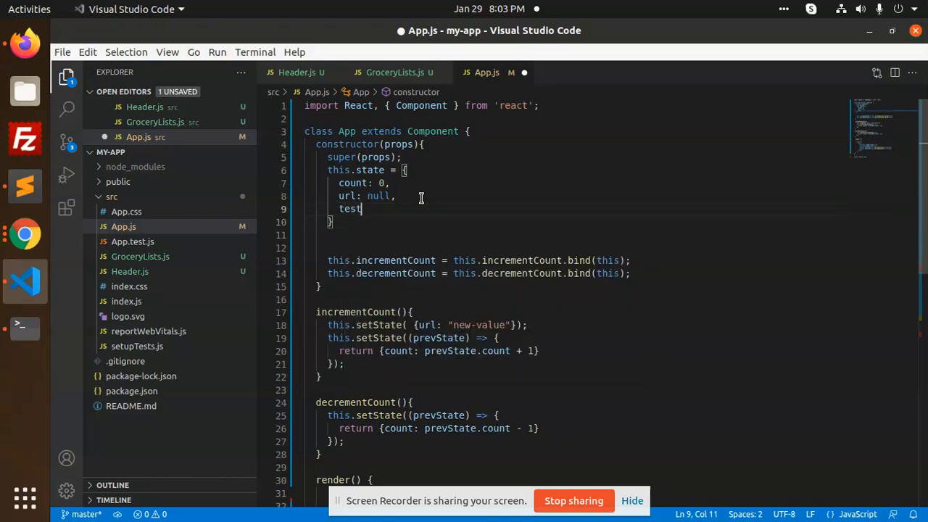
pyautogui.write(':0')
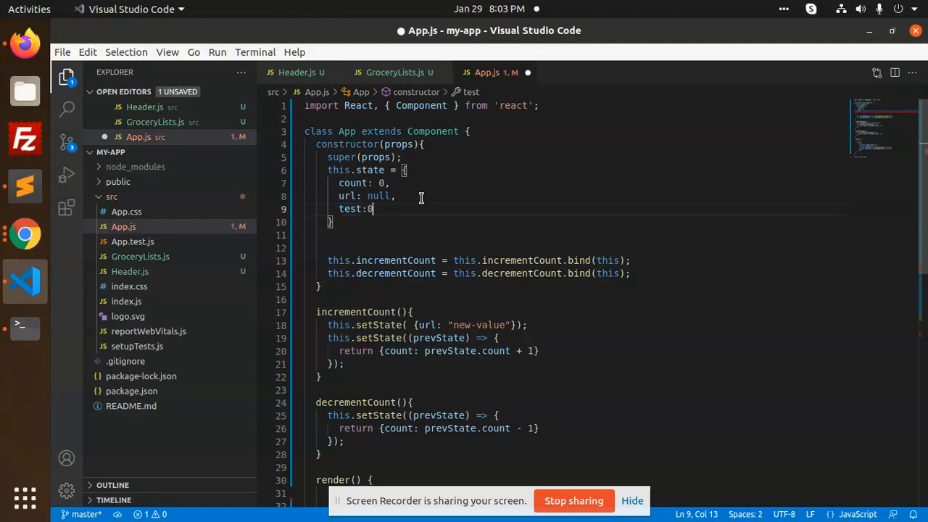
pyautogui.press('Backspace')
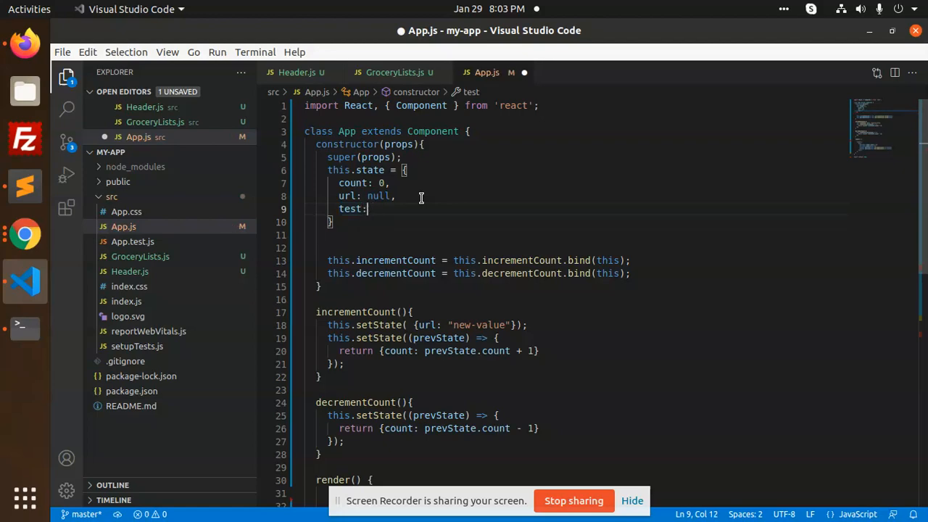
pyautogui.write('null')
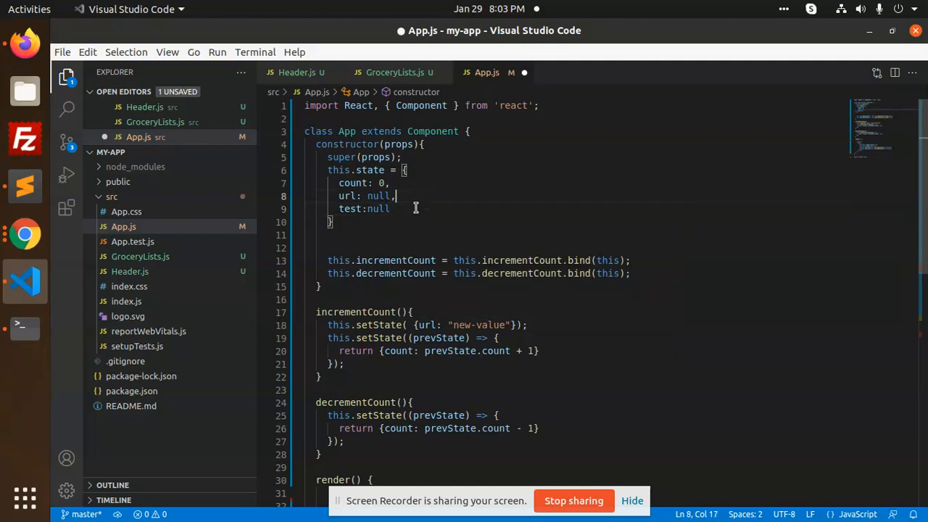
pyautogui.write(',')
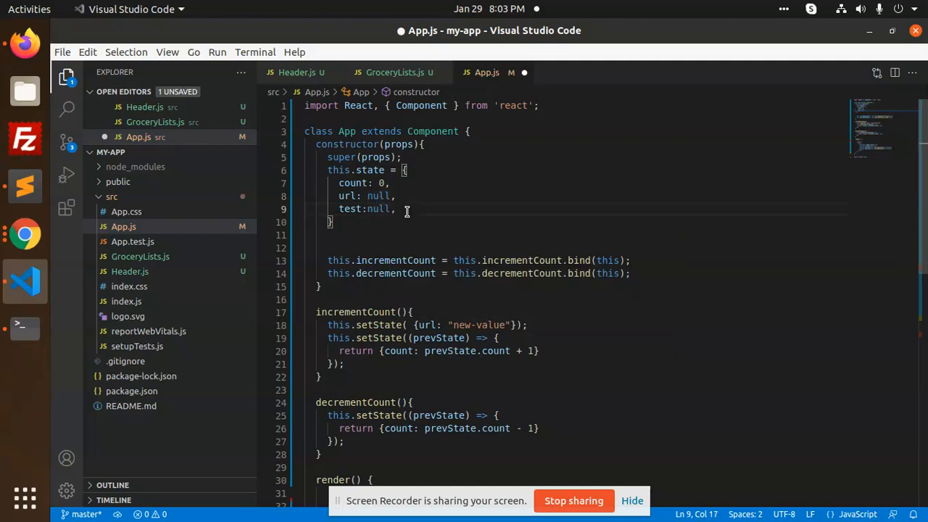
pyautogui.doubleClick(351, 209)
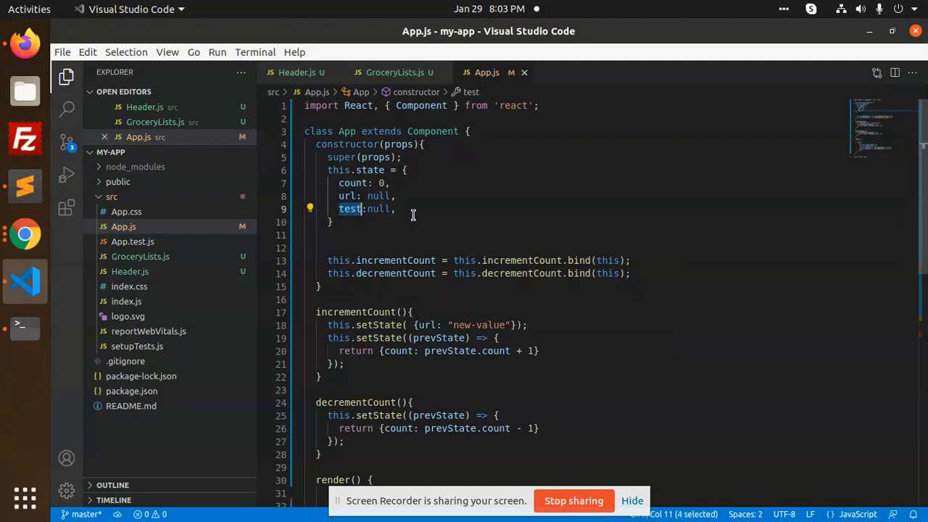
pyautogui.click(391, 209)
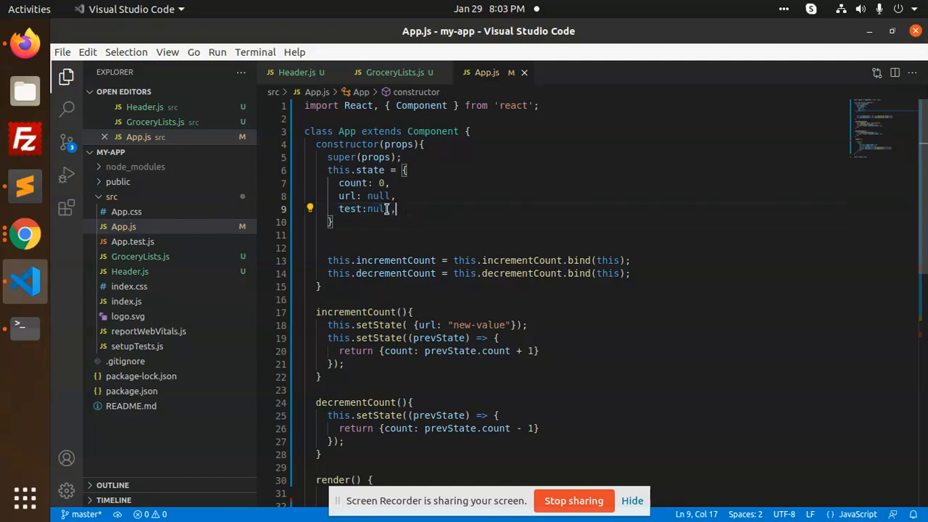
pyautogui.write('loading')
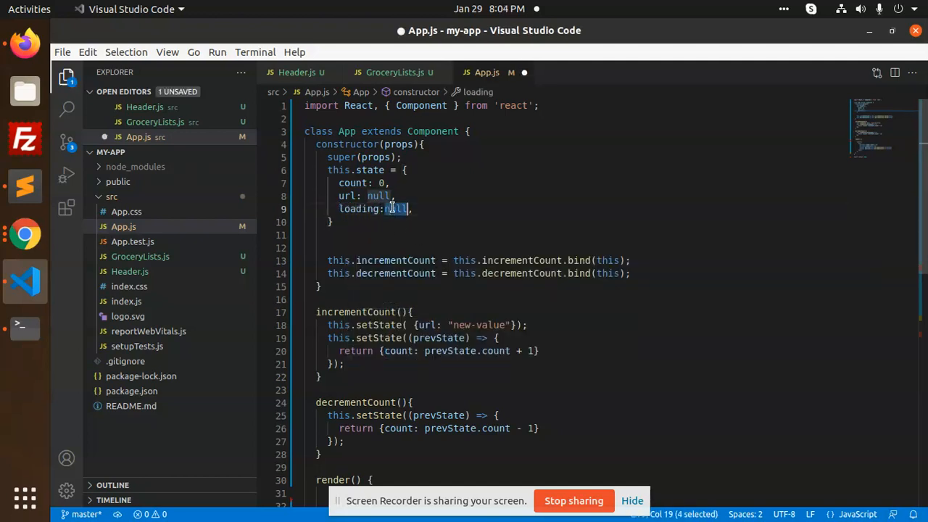
pyautogui.write('false')
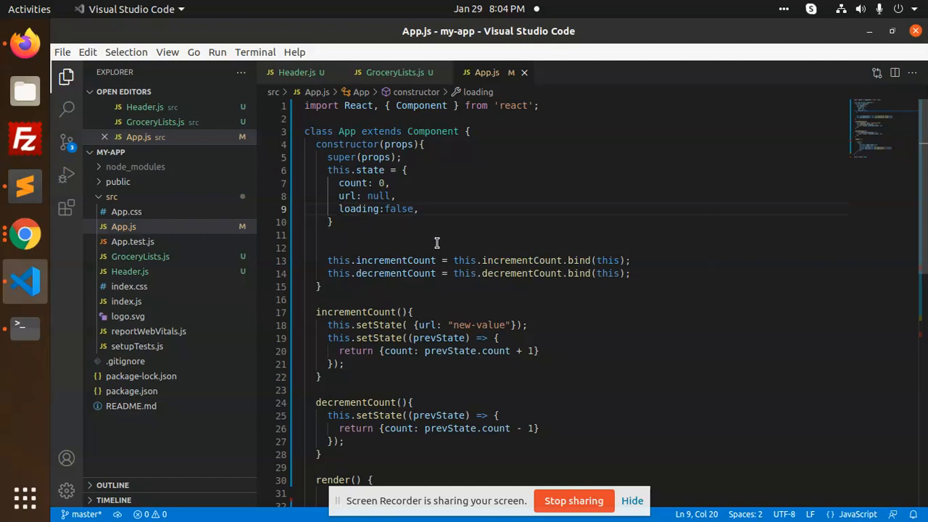
# Render this.state.loading instead of url and set loading to true in incrementCount
pyautogui.scroll(-3)
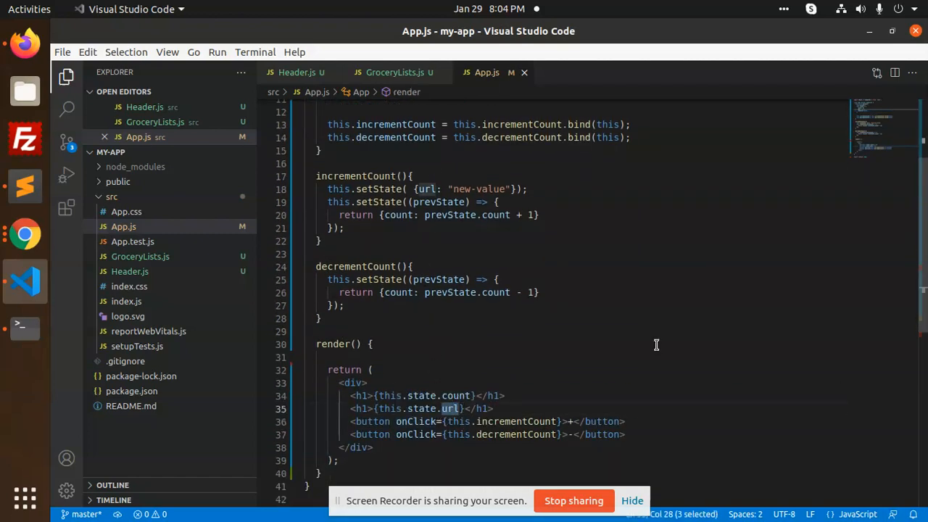
pyautogui.write('loading')
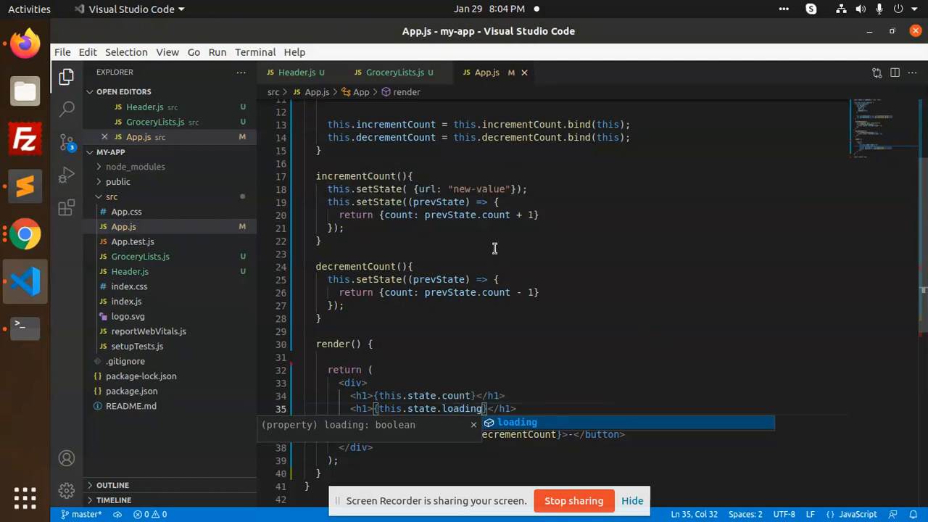
pyautogui.write('loading')
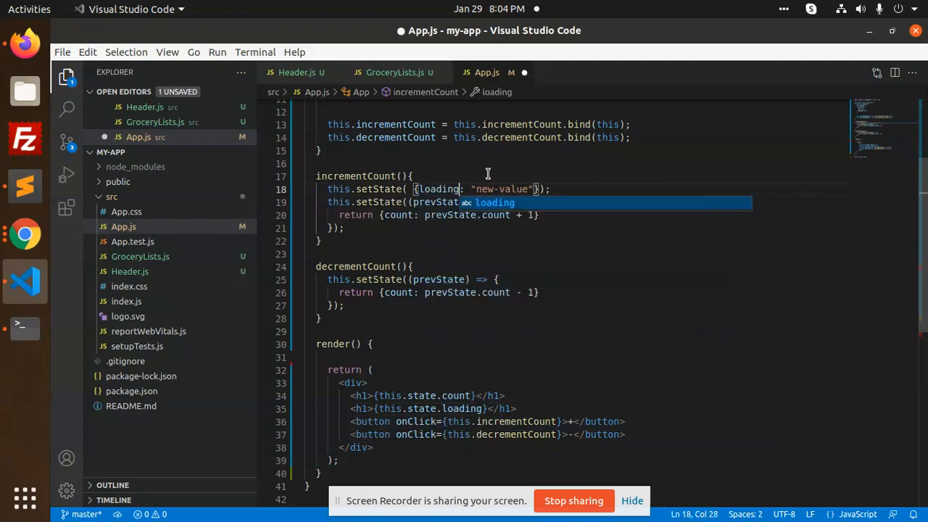
pyautogui.doubleClick(502, 189)
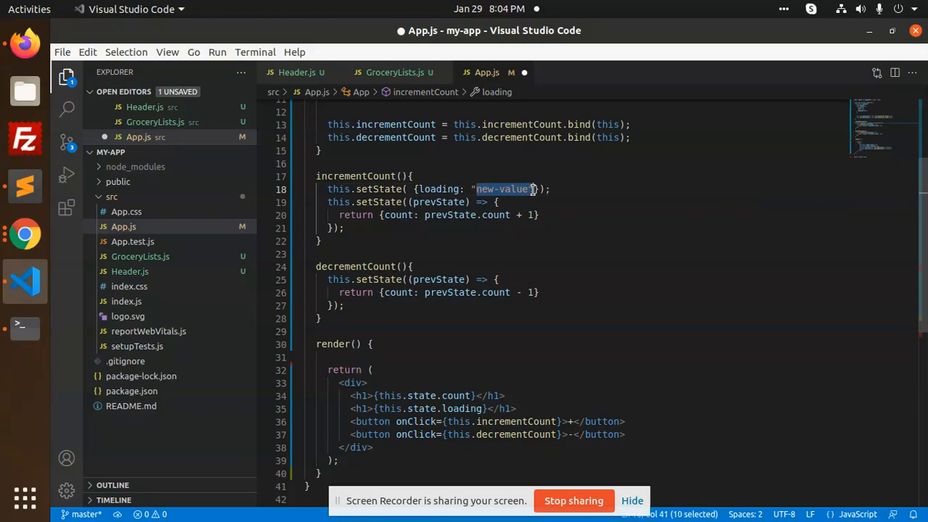
pyautogui.write('t')
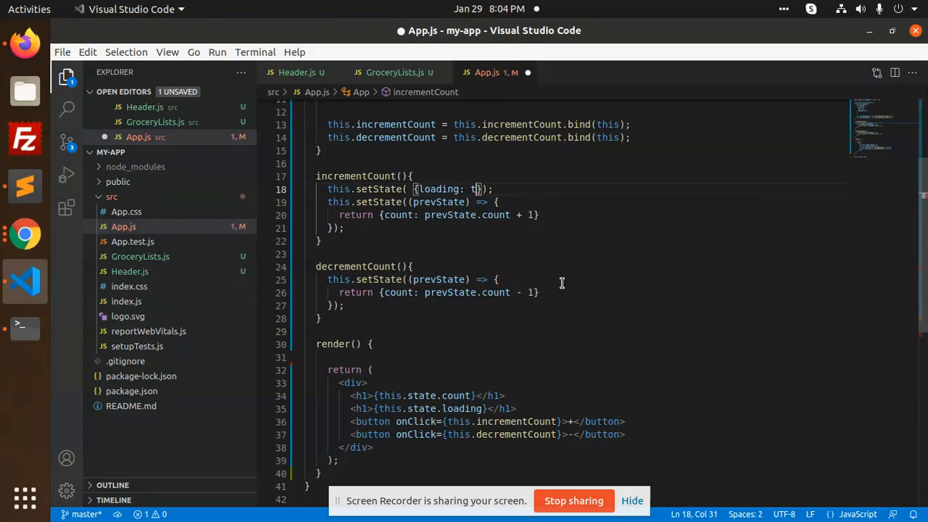
pyautogui.write('rue')
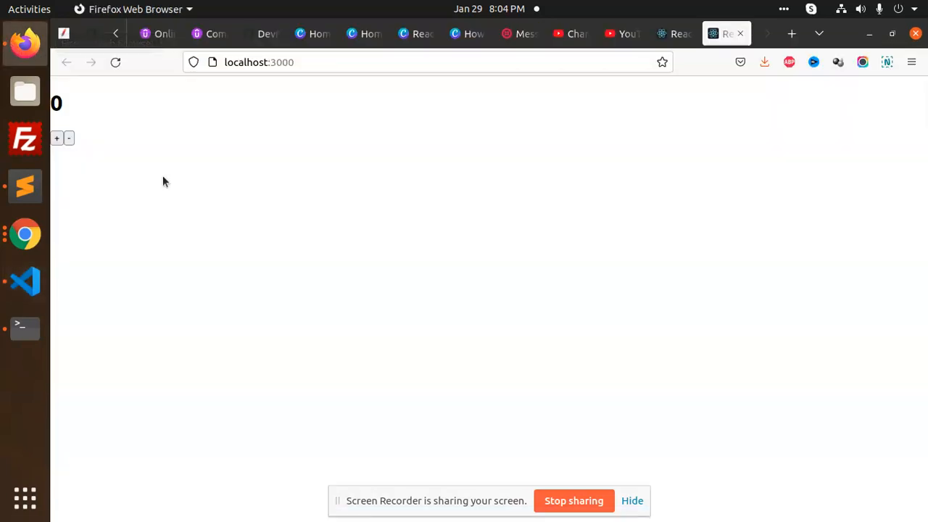
pyautogui.moveTo(154, 139)
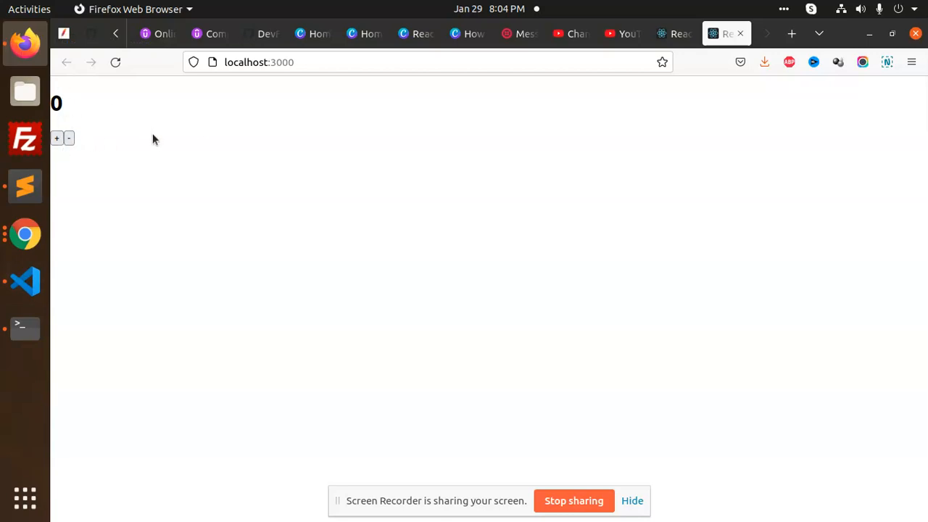
pyautogui.moveTo(121, 143)
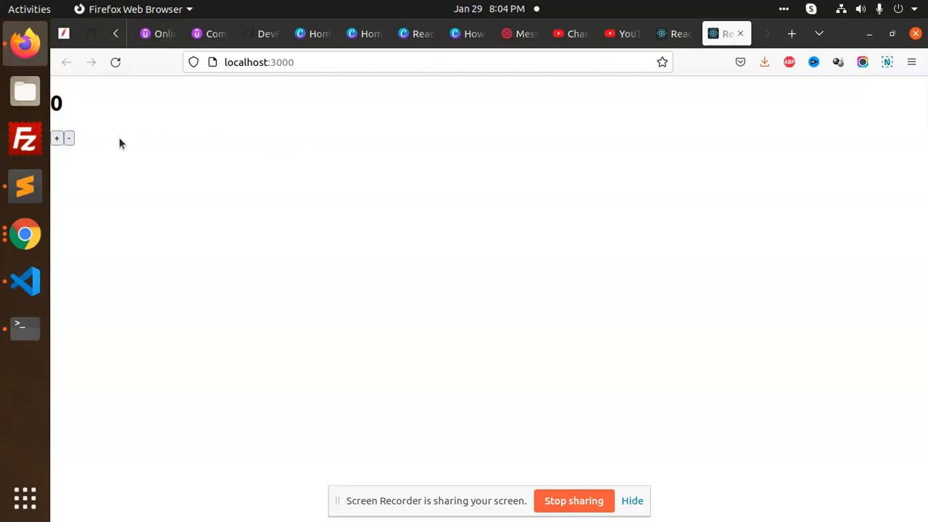
# Raise the localhost:3000 counter to 1, then switch back to VS Code
pyautogui.click(56, 137)
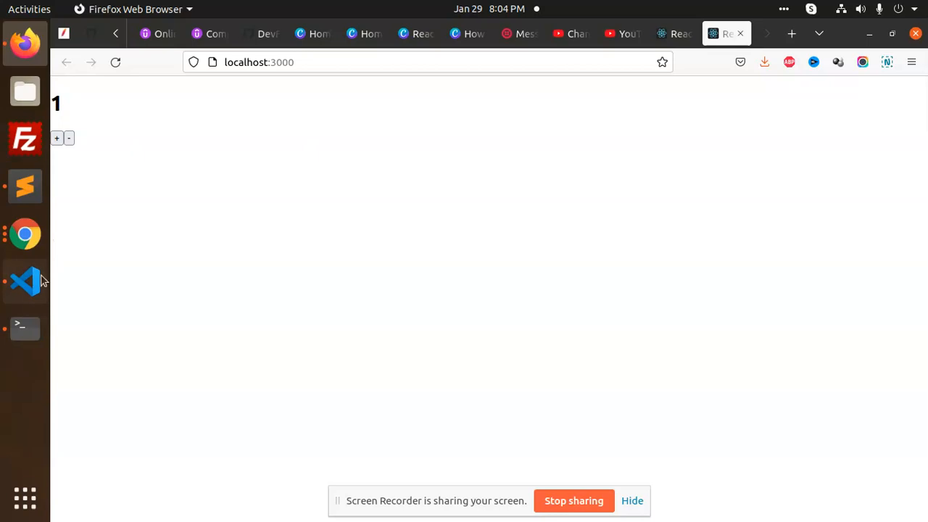
pyautogui.click(24, 282)
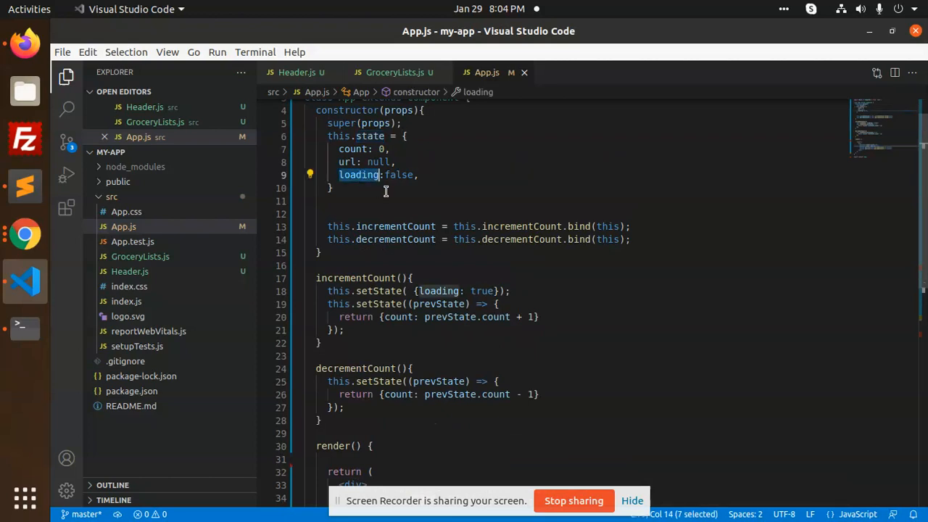
pyautogui.moveTo(376, 313)
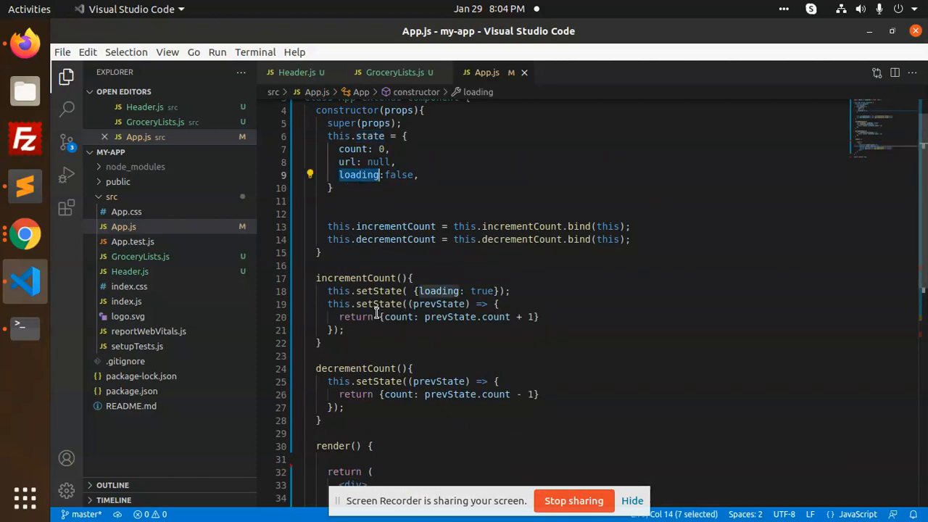
# Replace the constructor's initial loading value false with null
pyautogui.click(443, 291)
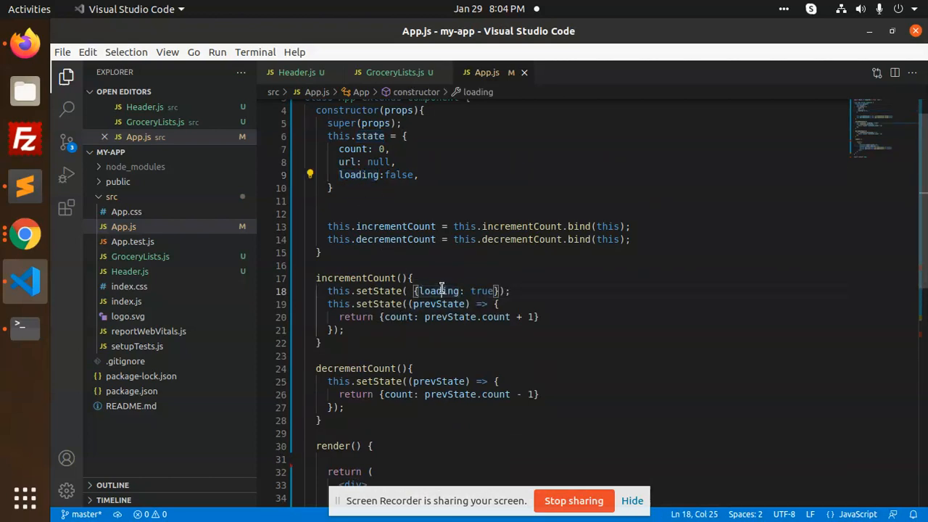
pyautogui.click(481, 291)
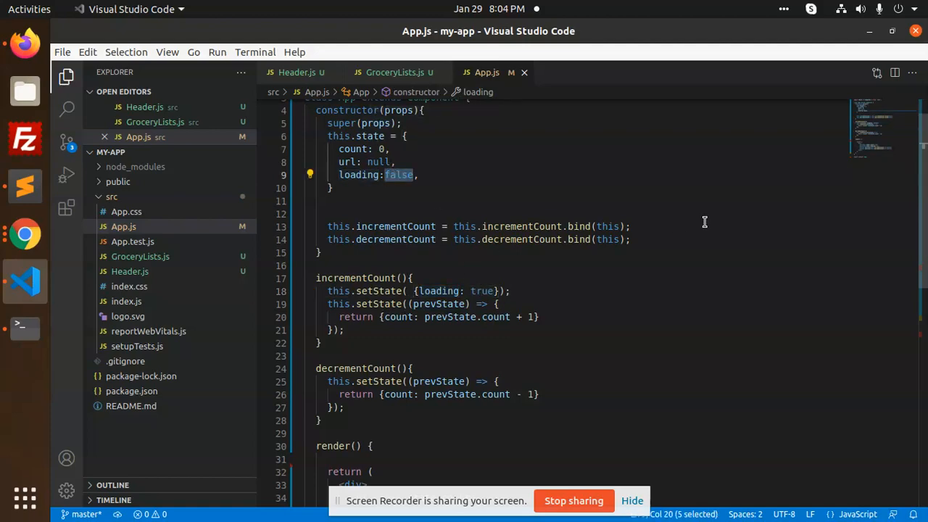
pyautogui.write('null')
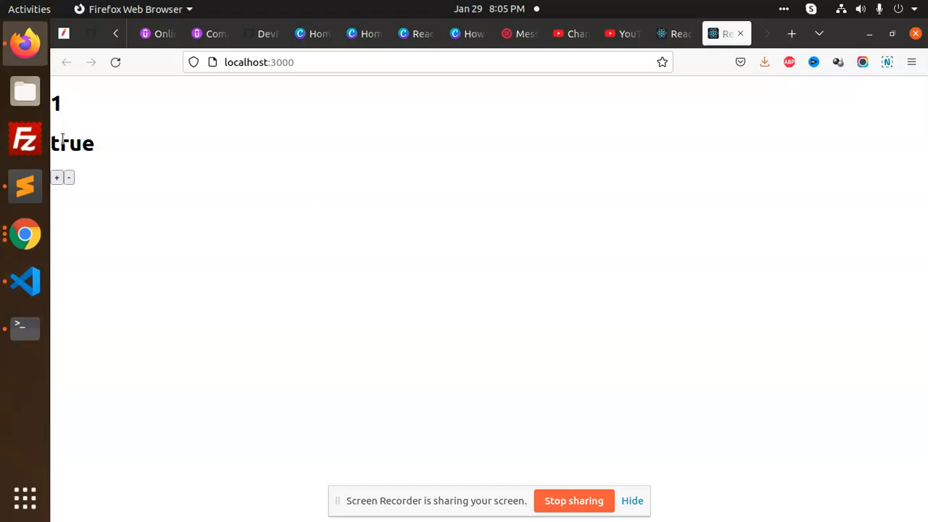
# Make decrementCount set loading to false in App.js
pyautogui.click(68, 178)
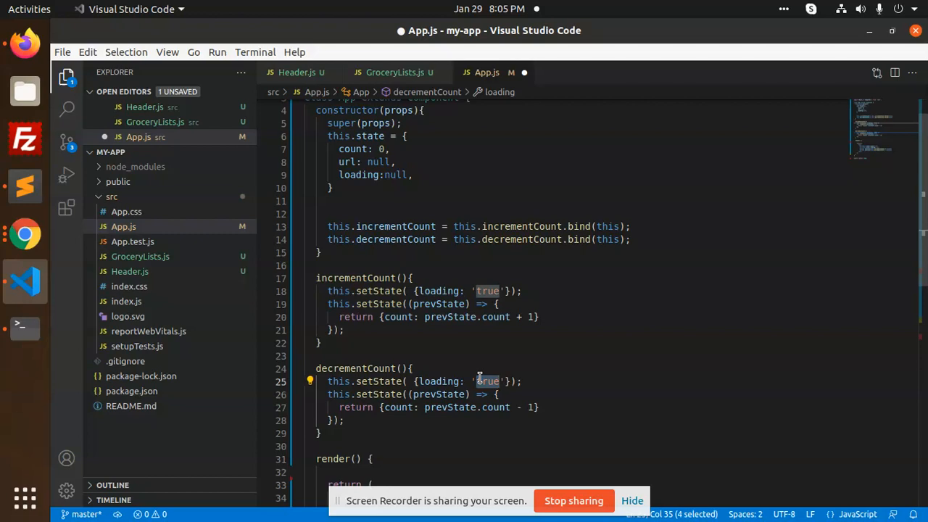
pyautogui.write('false')
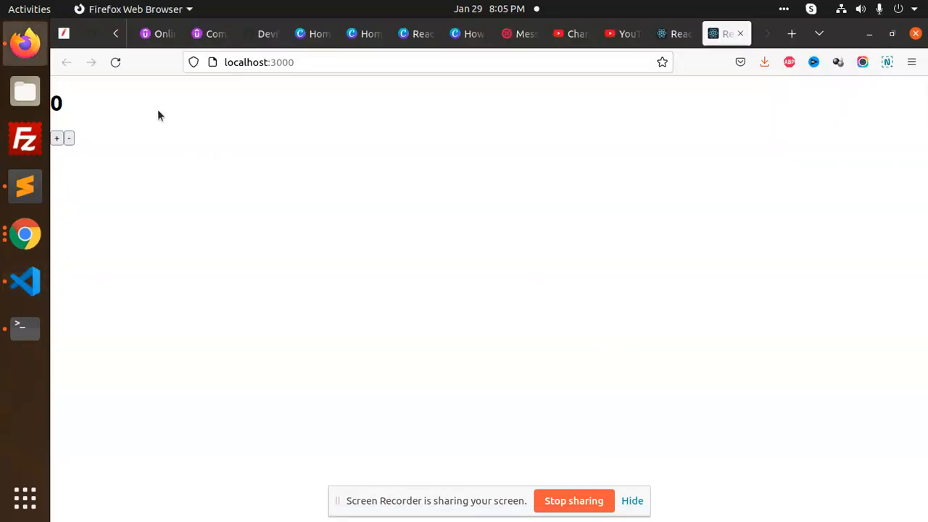
# Press + and − repeatedly, checking loading toggles between true and false
pyautogui.click(57, 138)
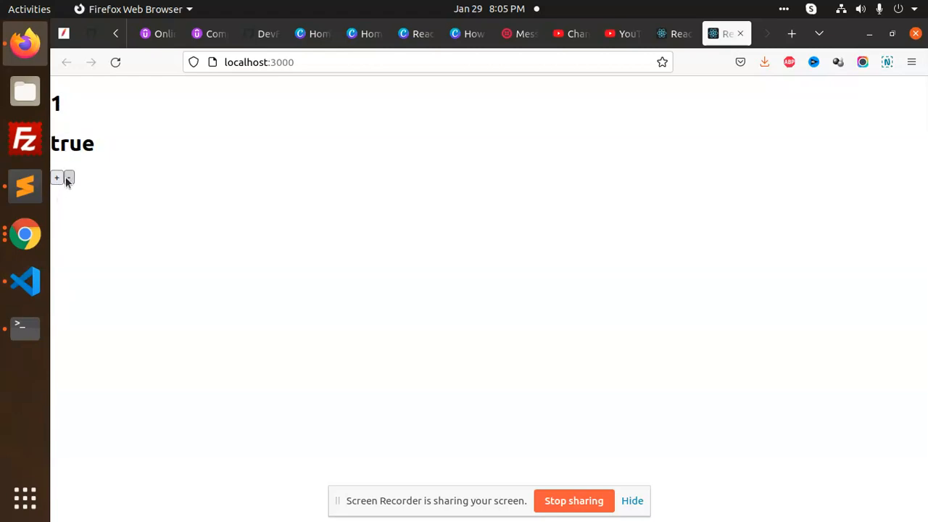
pyautogui.click(56, 178)
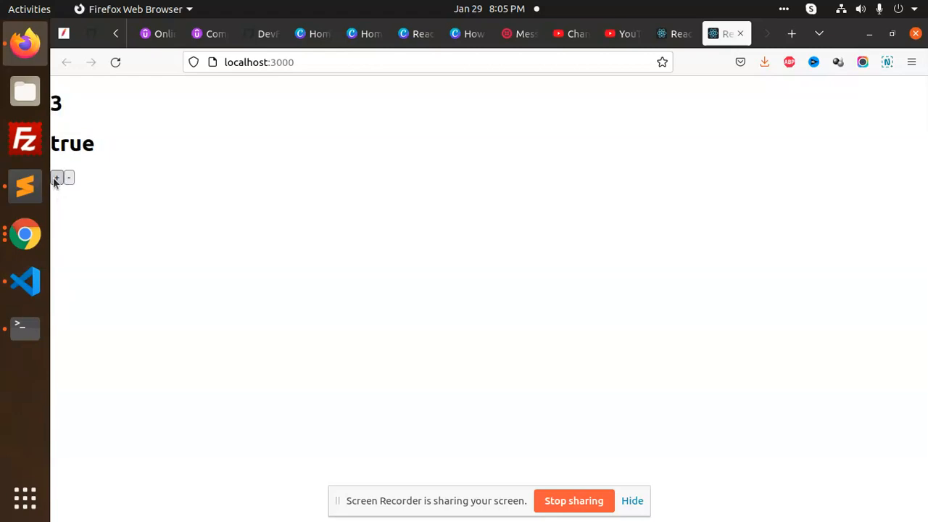
pyautogui.click(69, 178)
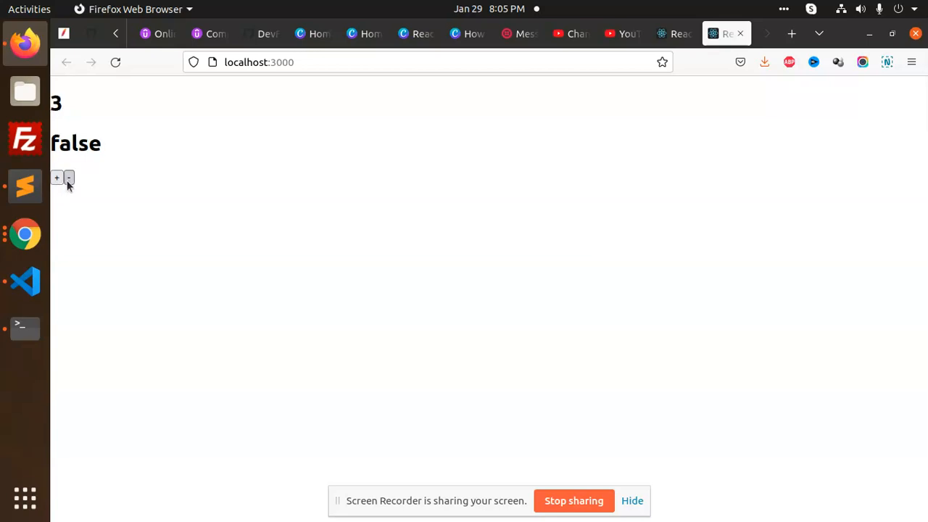
pyautogui.click(68, 177)
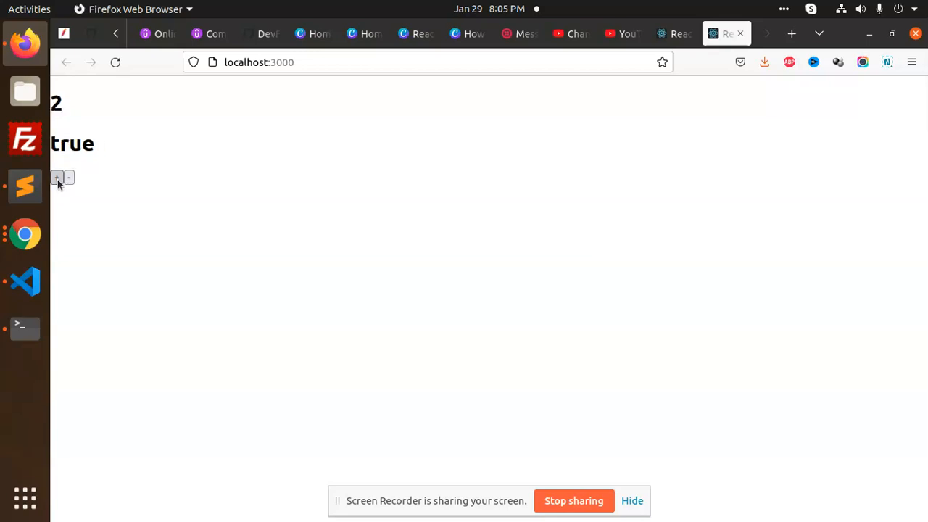
pyautogui.doubleClick(71, 143)
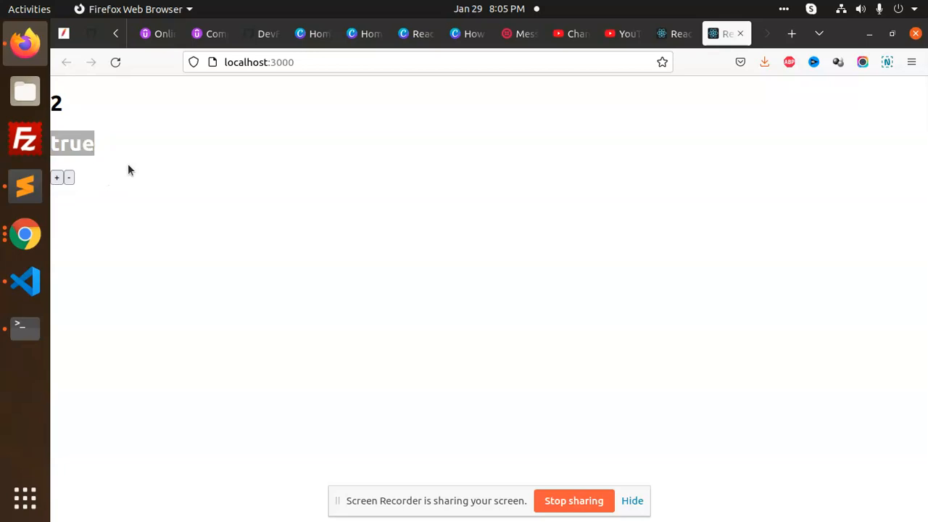
pyautogui.click(25, 282)
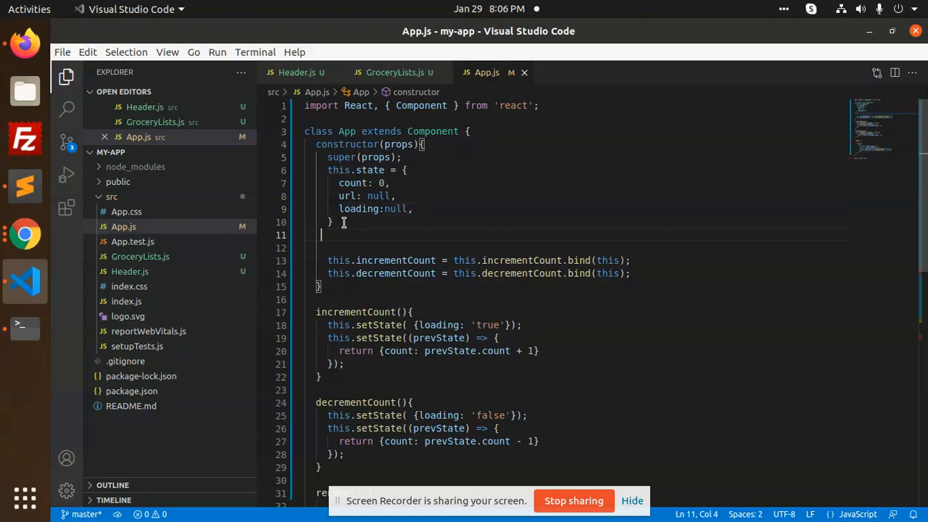
pyautogui.click(326, 118)
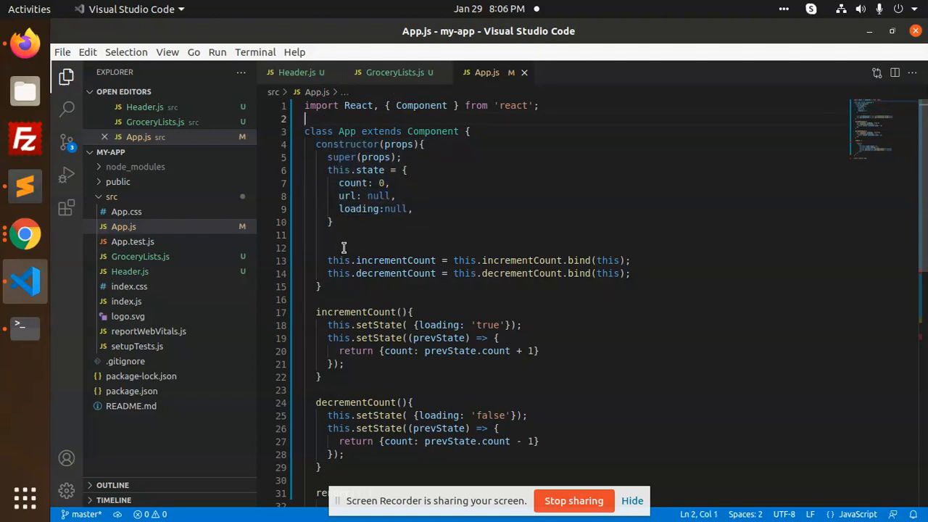
pyautogui.moveTo(352, 182)
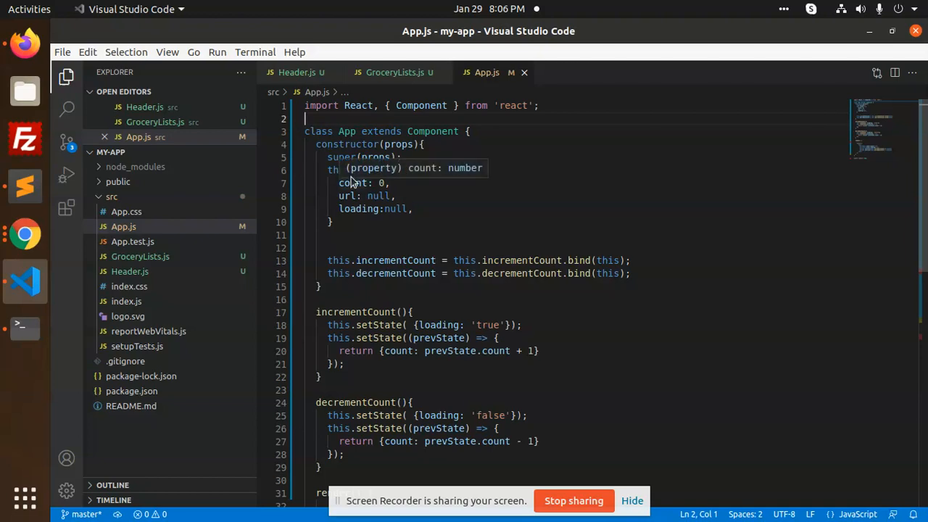
pyautogui.moveTo(352, 178)
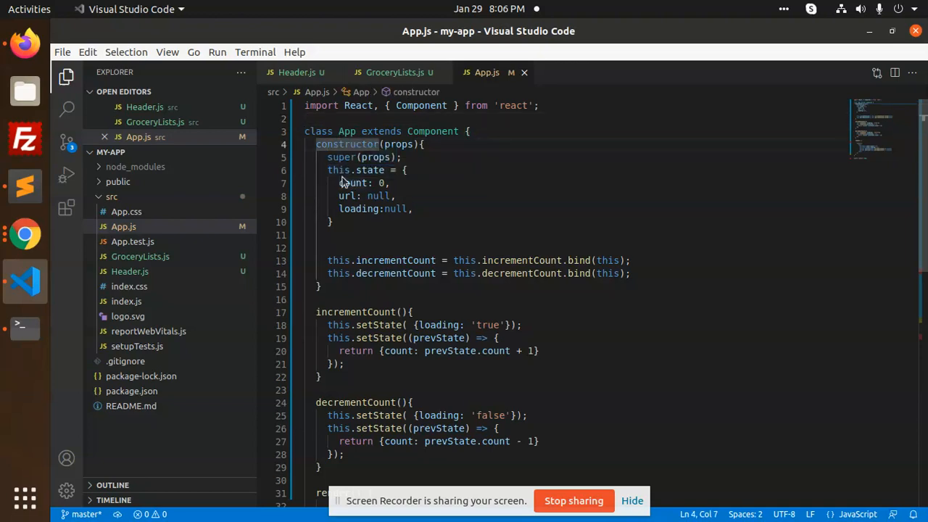
pyautogui.click(331, 222)
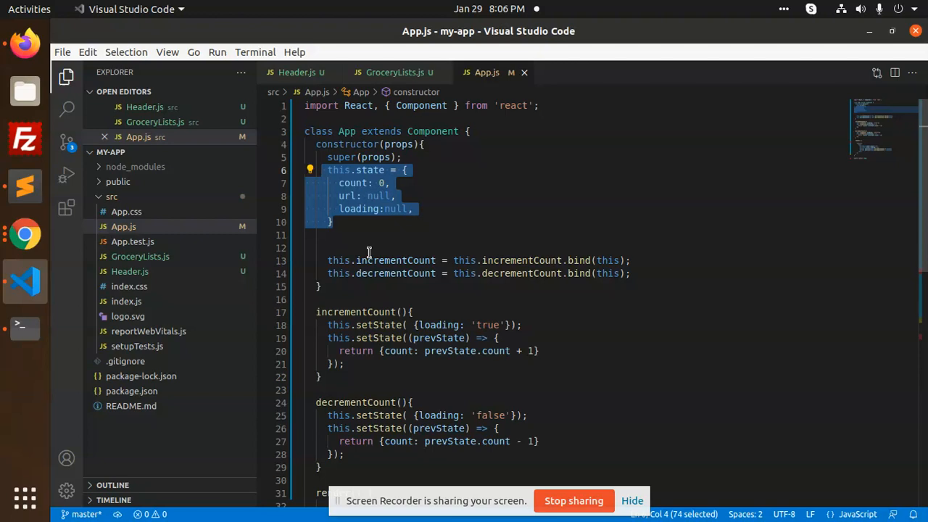
pyautogui.doubleClick(437, 325)
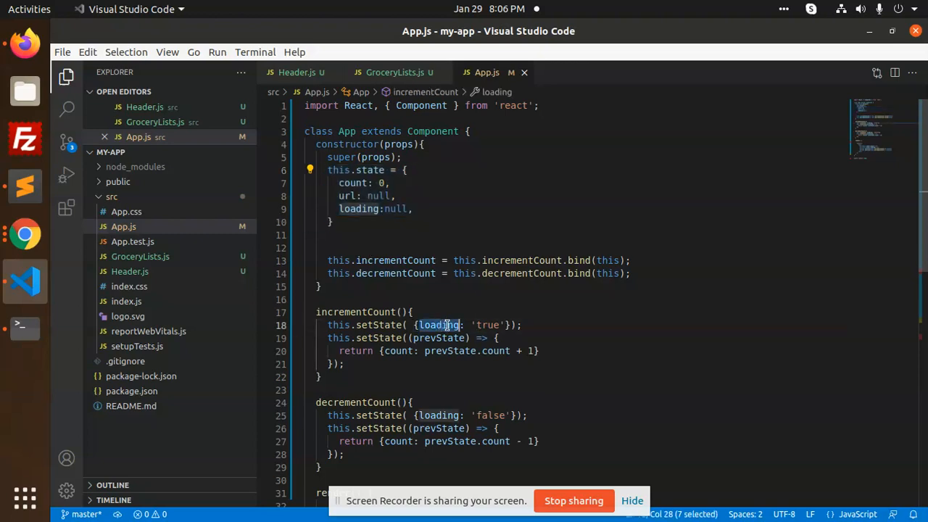